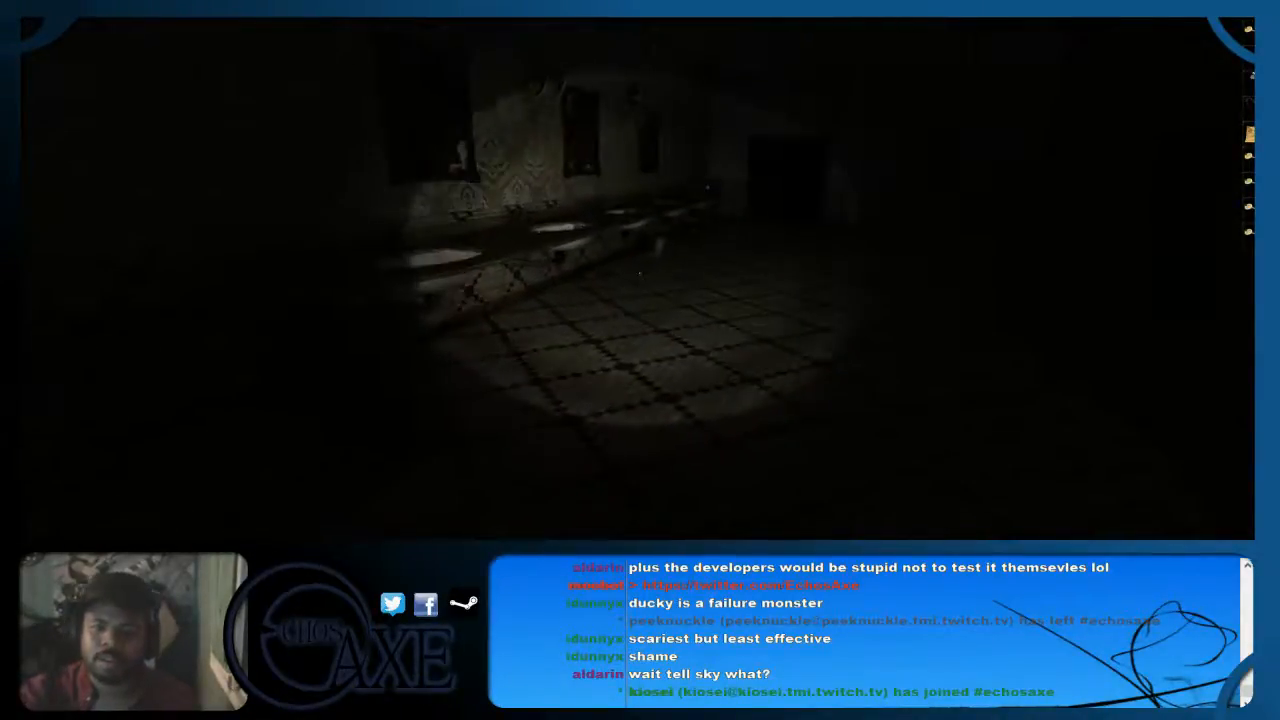
# Step: Exit the current match back to the main menu
pyautogui.press('Escape')
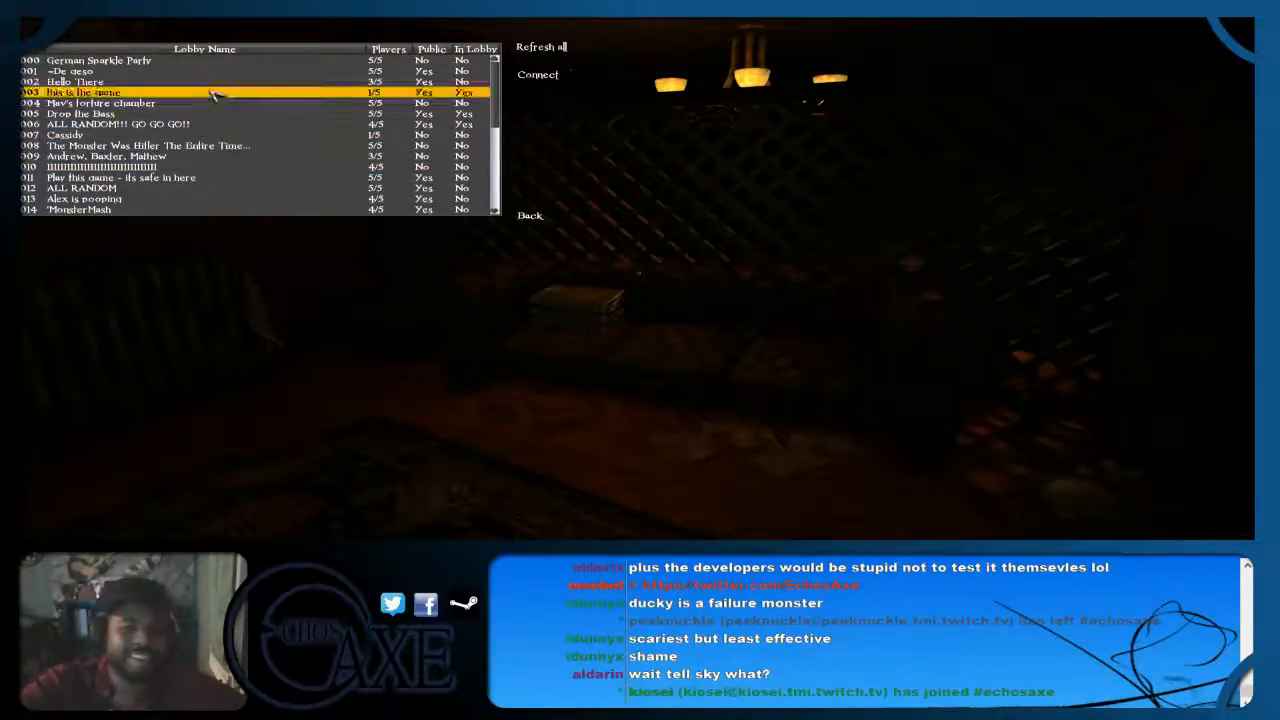
# Step: Try joining the chosen lobby with its password, which gets rejected
pyautogui.scroll(-3)
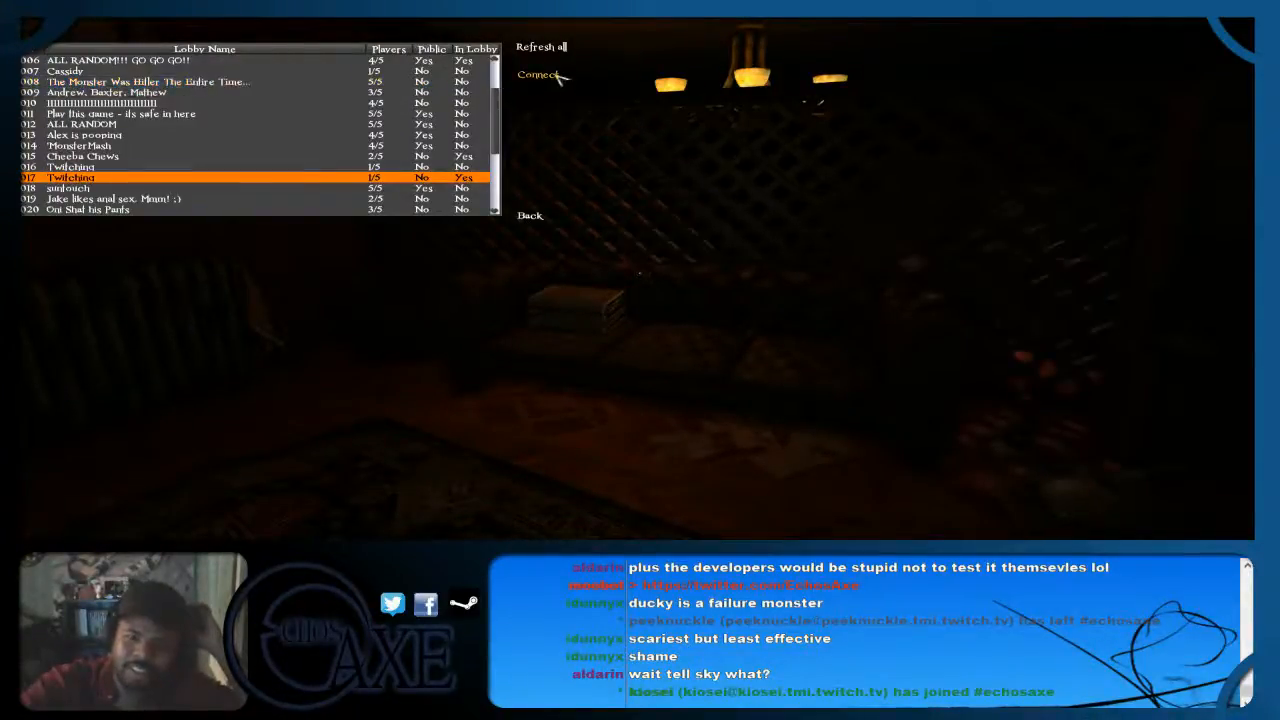
pyautogui.click(538, 76)
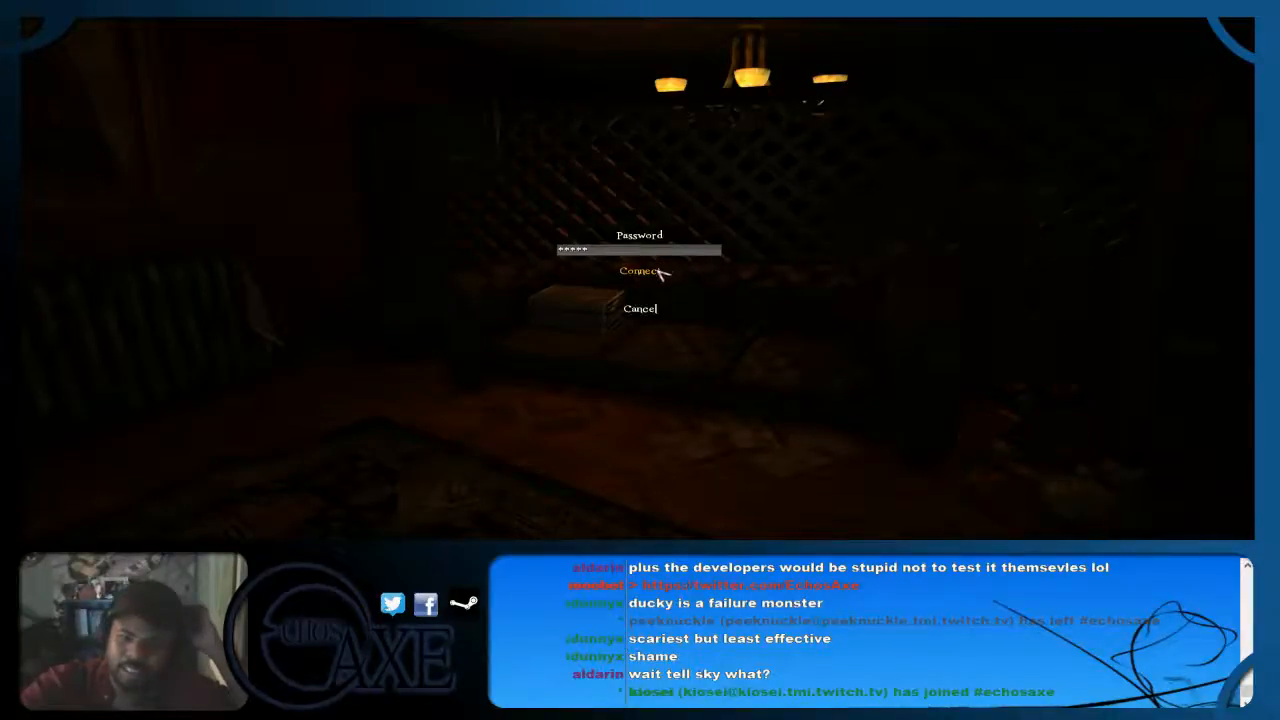
pyautogui.click(640, 272)
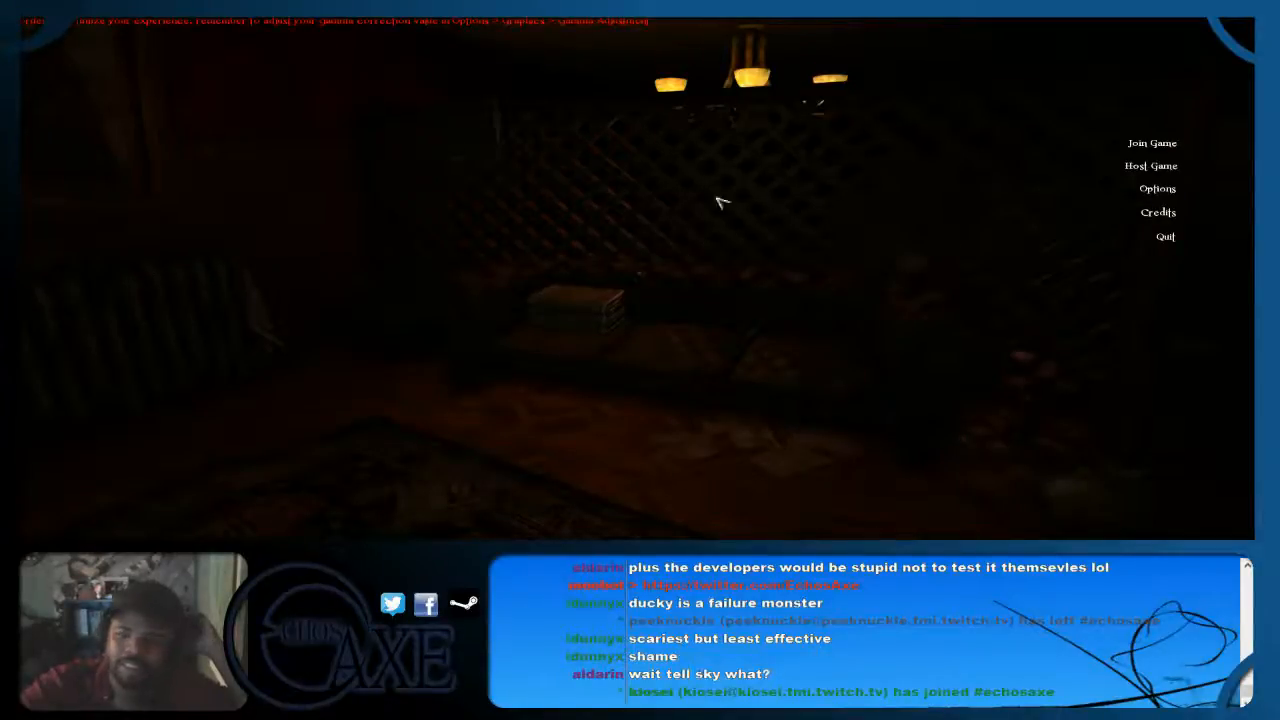
# Step: Reopen the lobby list and enter the friend's protected lobby with the password
pyautogui.click(1152, 142)
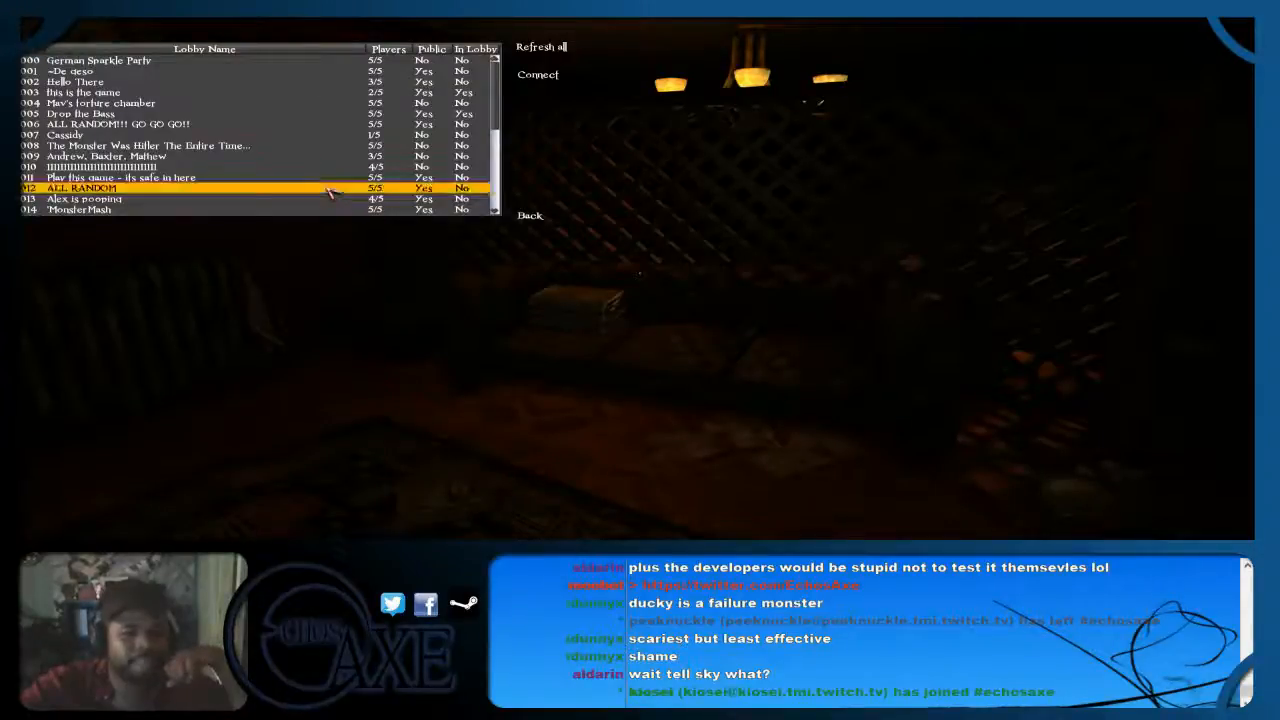
pyautogui.scroll(-3)
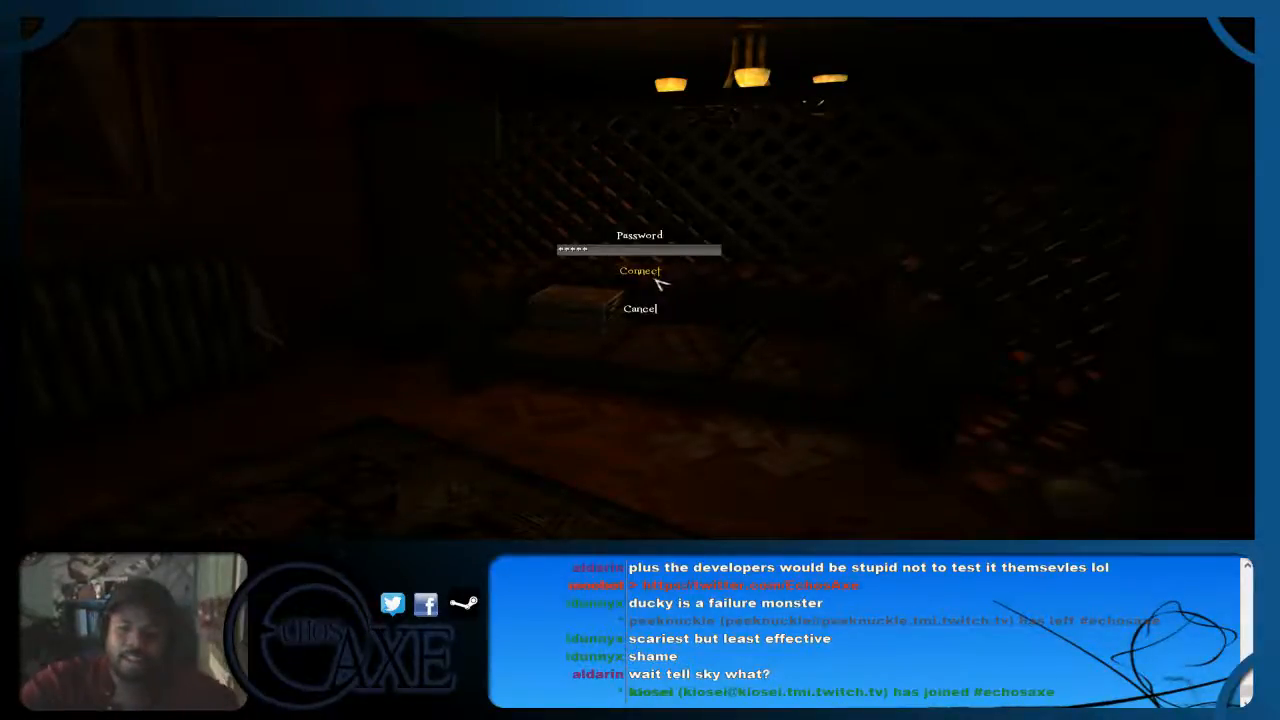
pyautogui.click(640, 272)
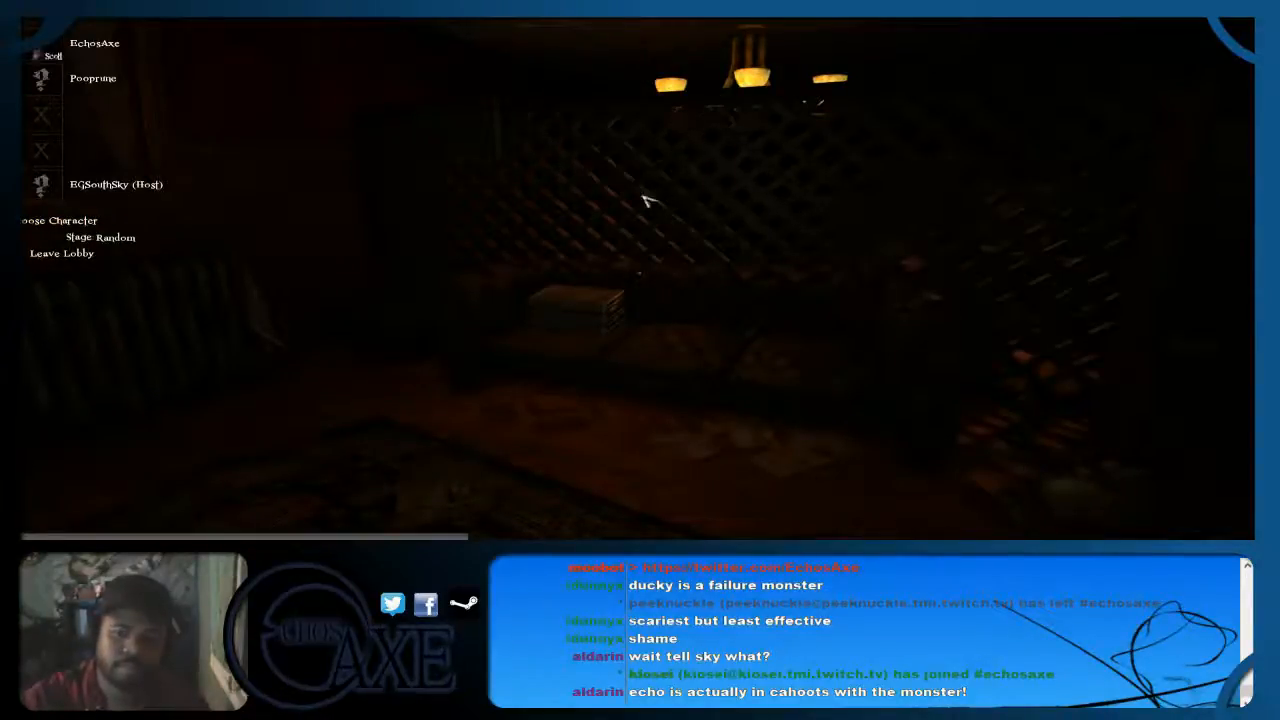
pyautogui.moveTo(464, 336)
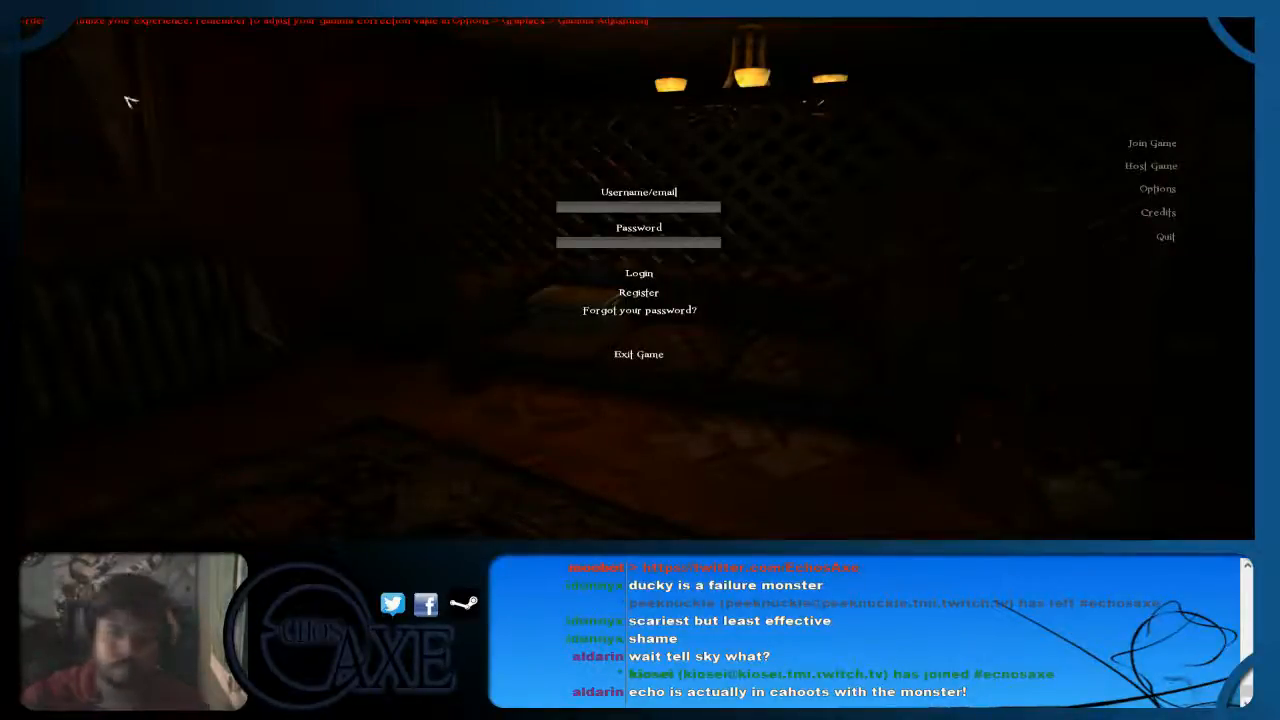
# Step: Close the sign-in form and get the multiplayer lobby list showing again
pyautogui.click(638, 206)
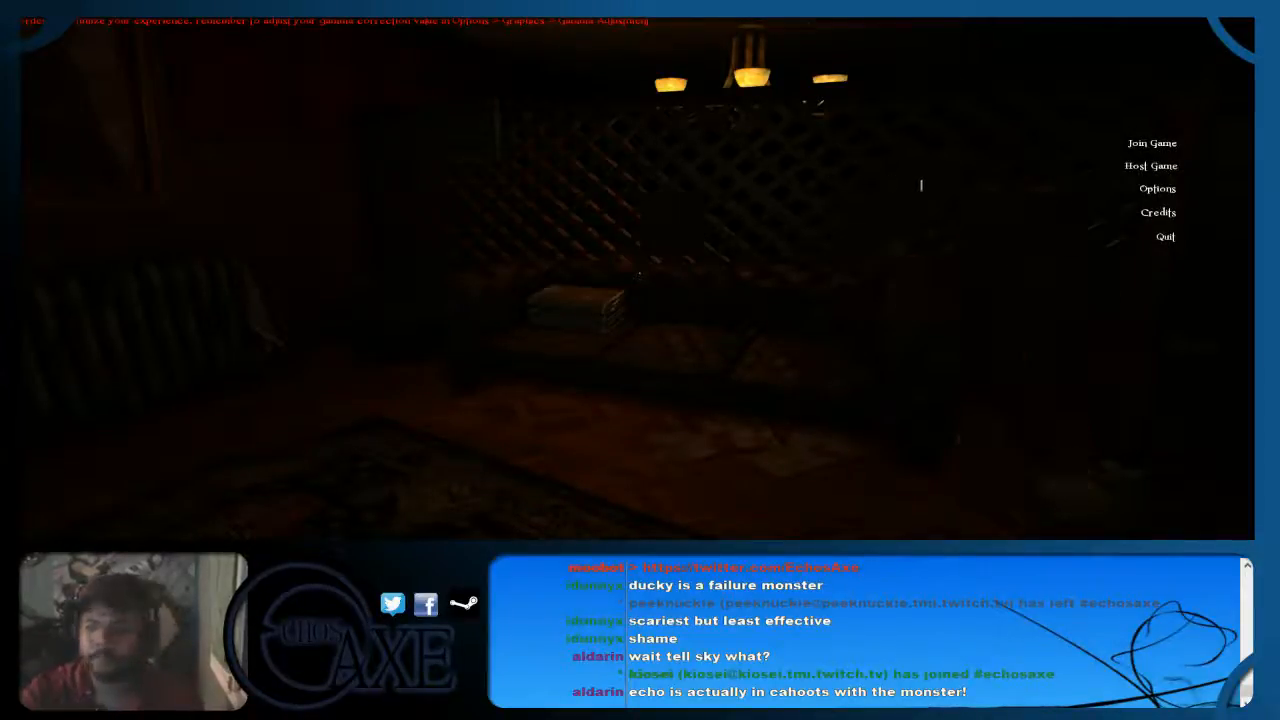
pyautogui.click(1152, 142)
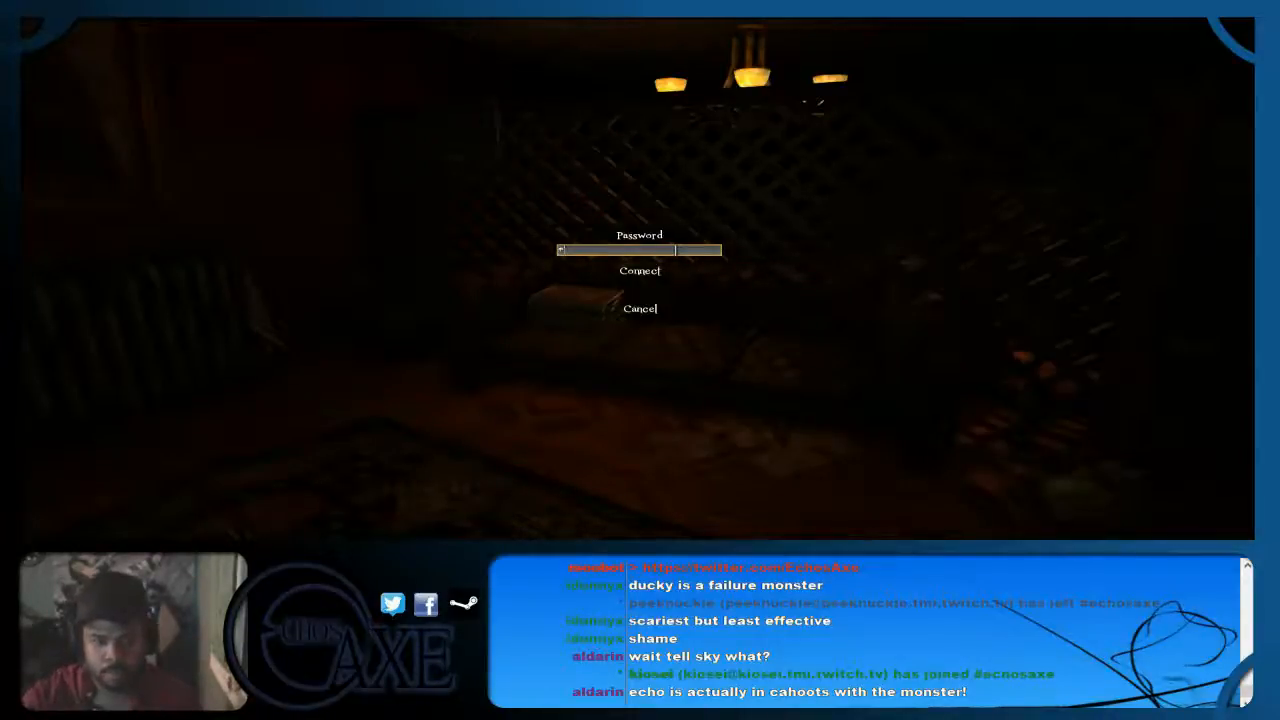
pyautogui.write('****')
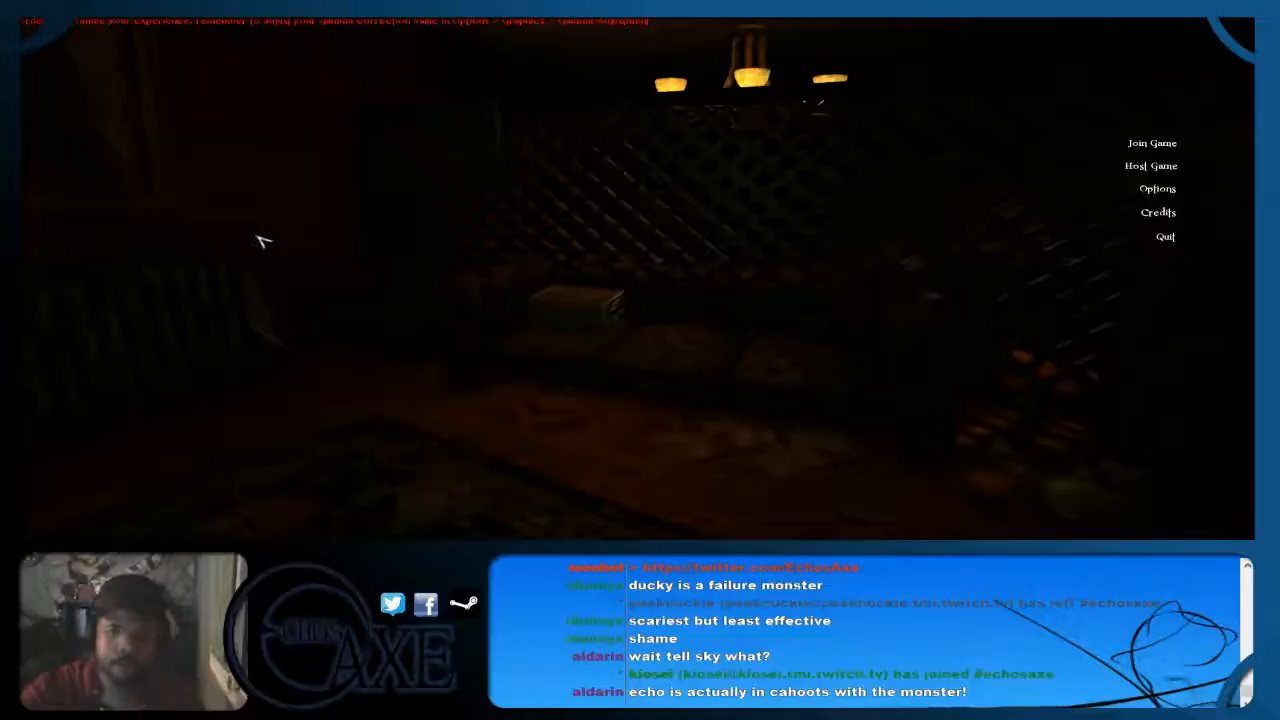
pyautogui.moveTo(928, 176)
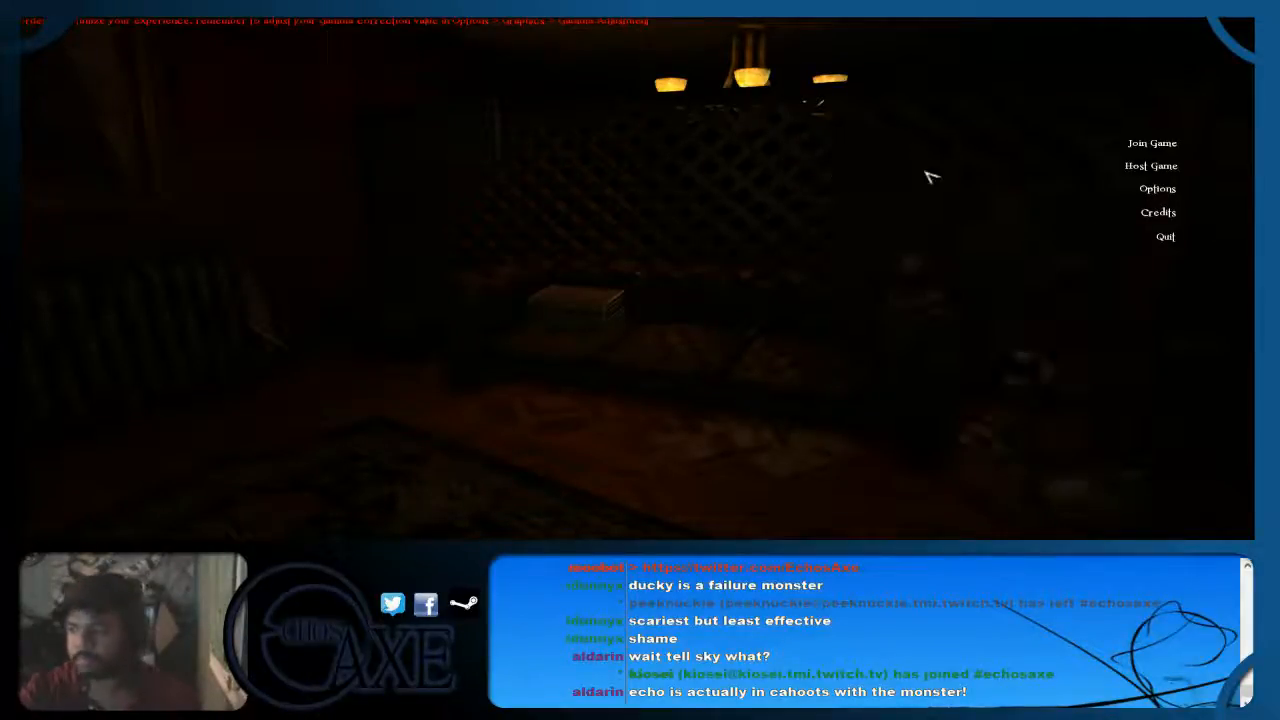
pyautogui.click(1152, 142)
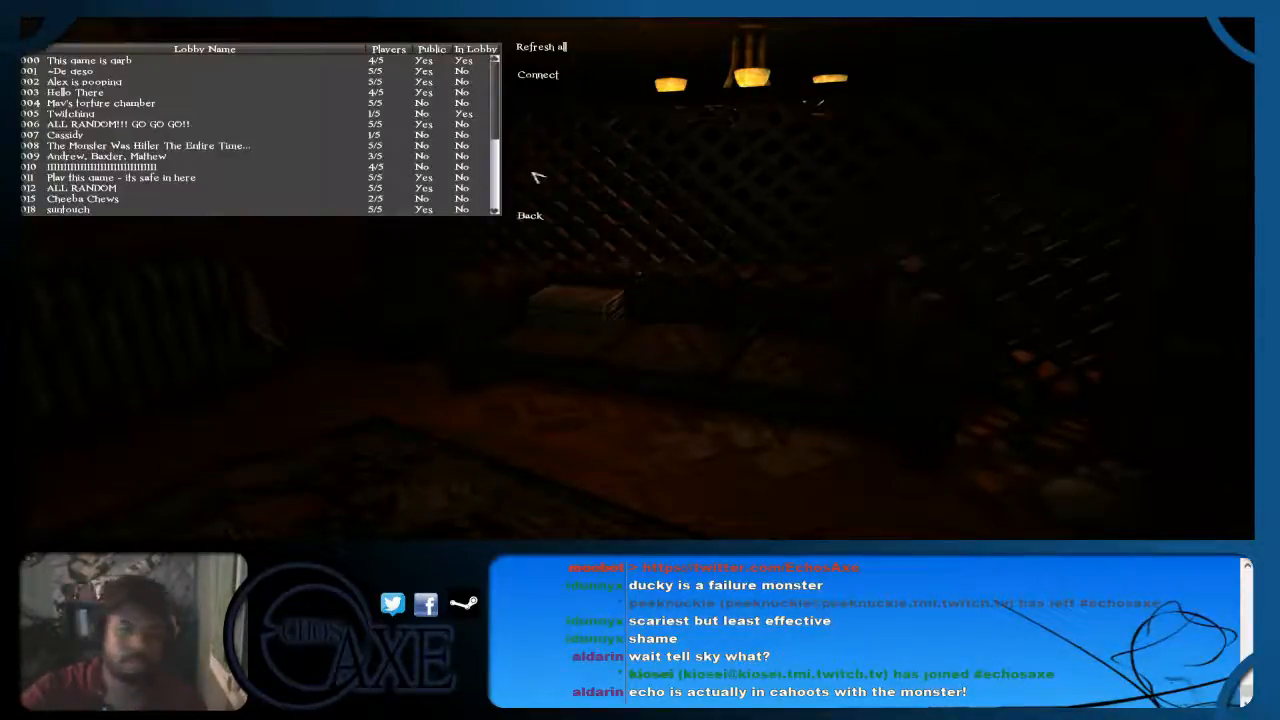
# Step: Find the 'ALL RANDOM!!! GO GO GO!!' lobby in the list and connect to it
pyautogui.scroll(-3)
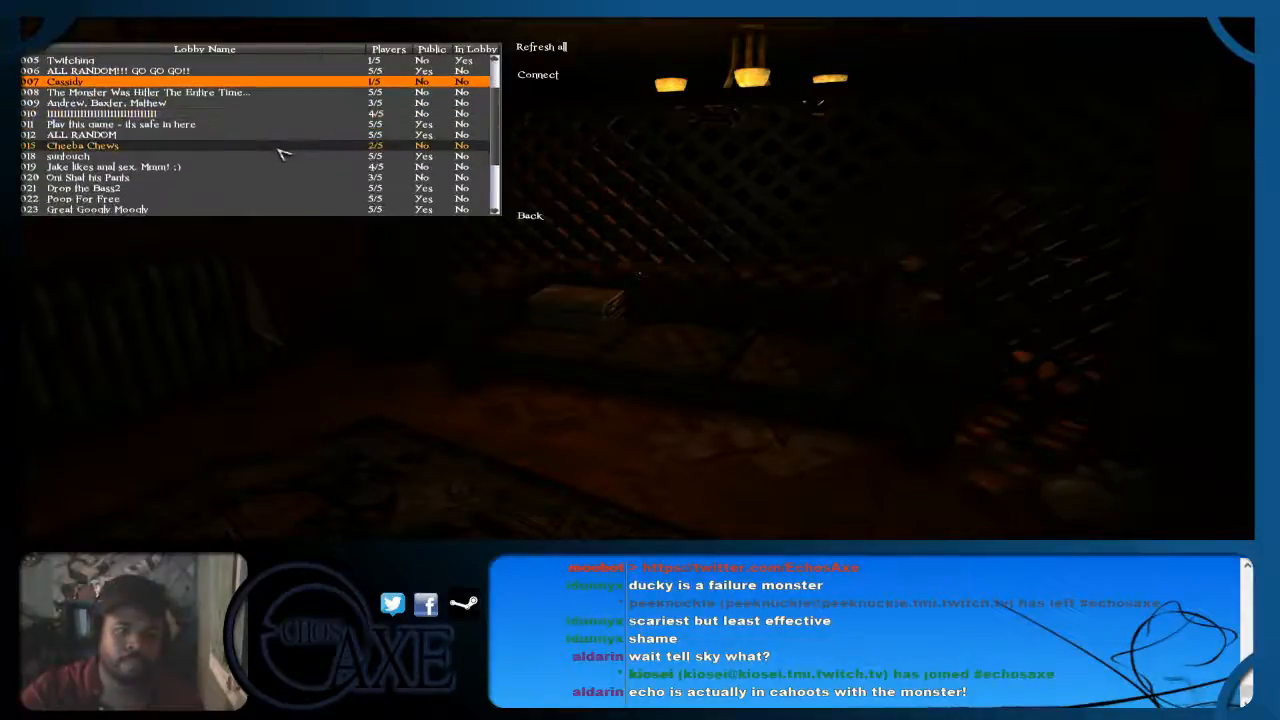
pyautogui.scroll(-3)
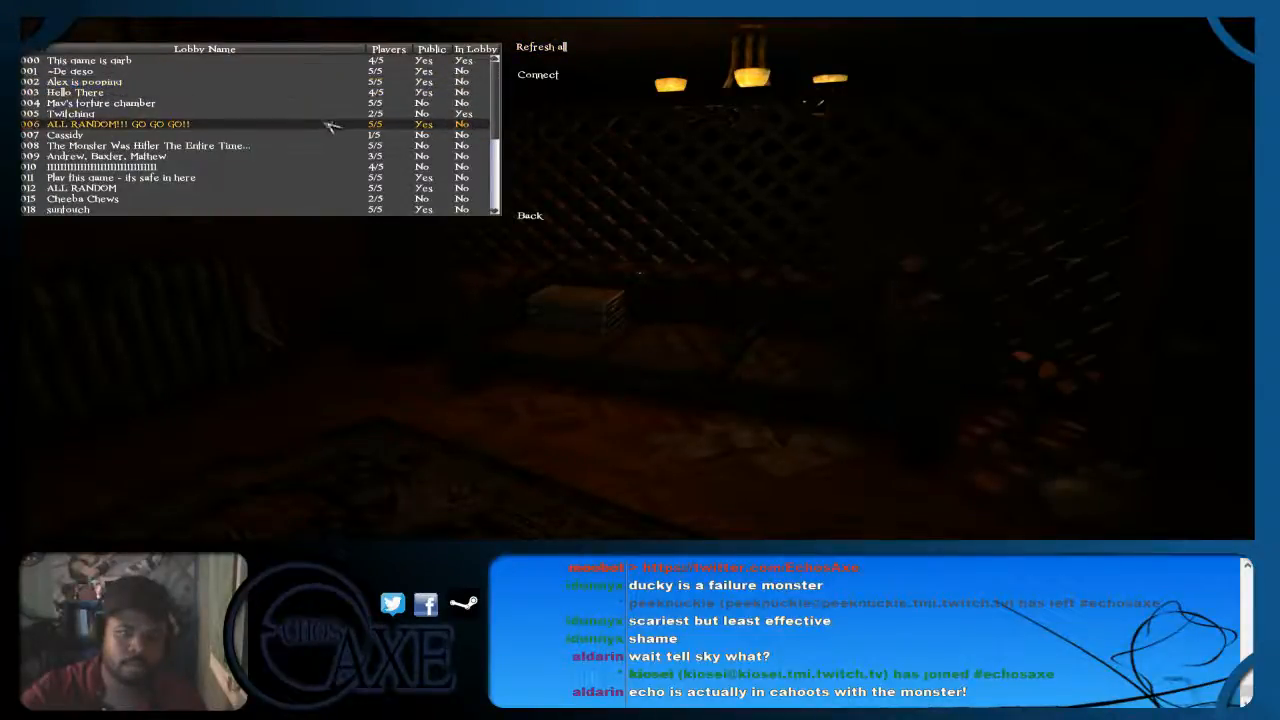
pyautogui.scroll(-3)
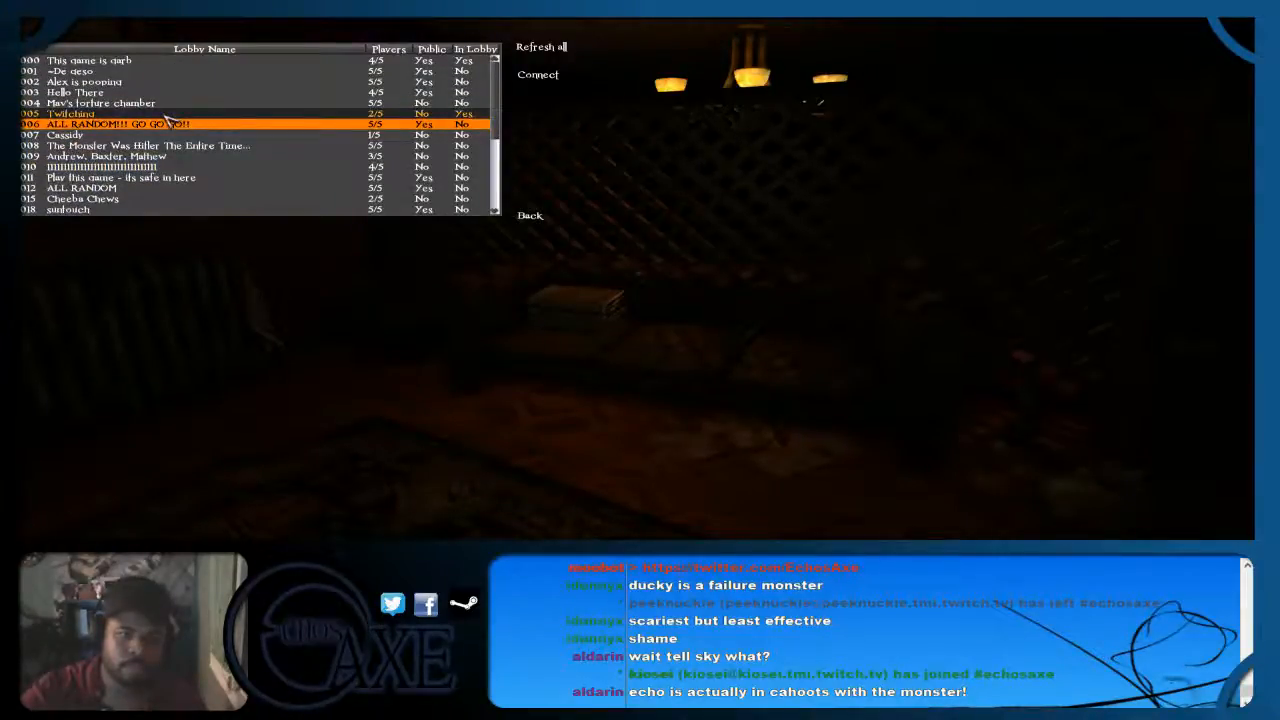
pyautogui.click(70, 112)
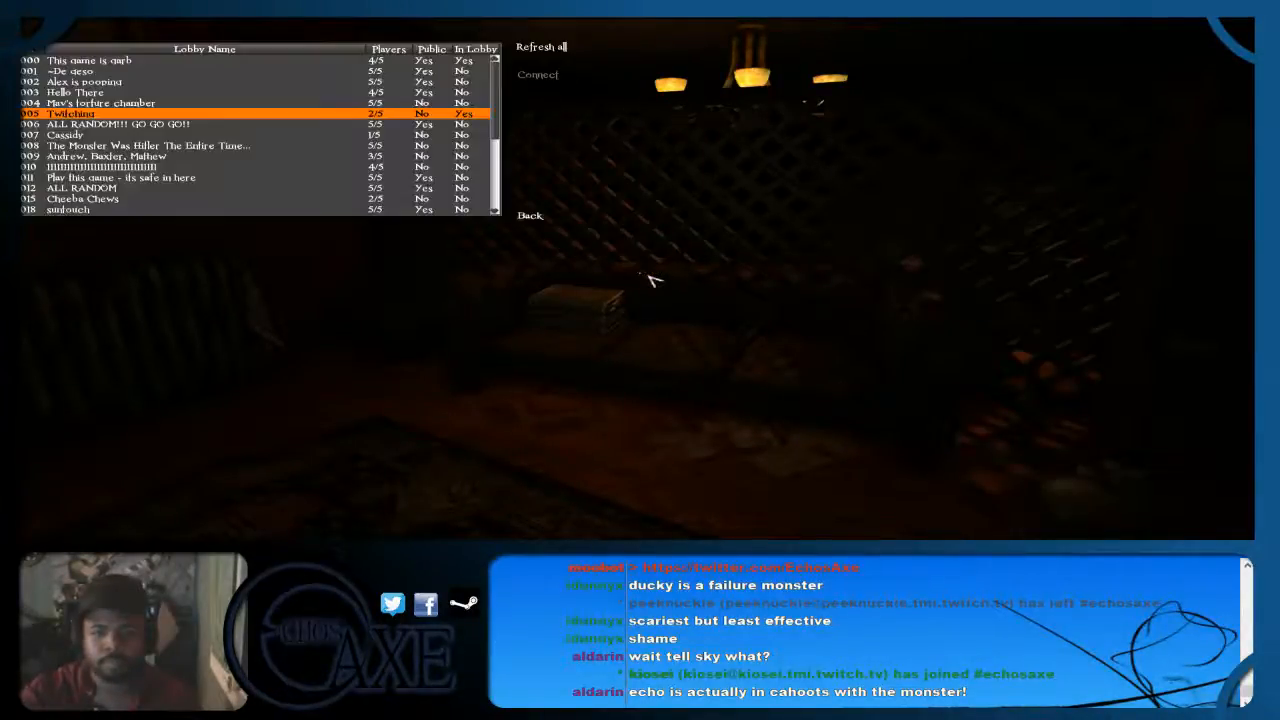
pyautogui.click(538, 74)
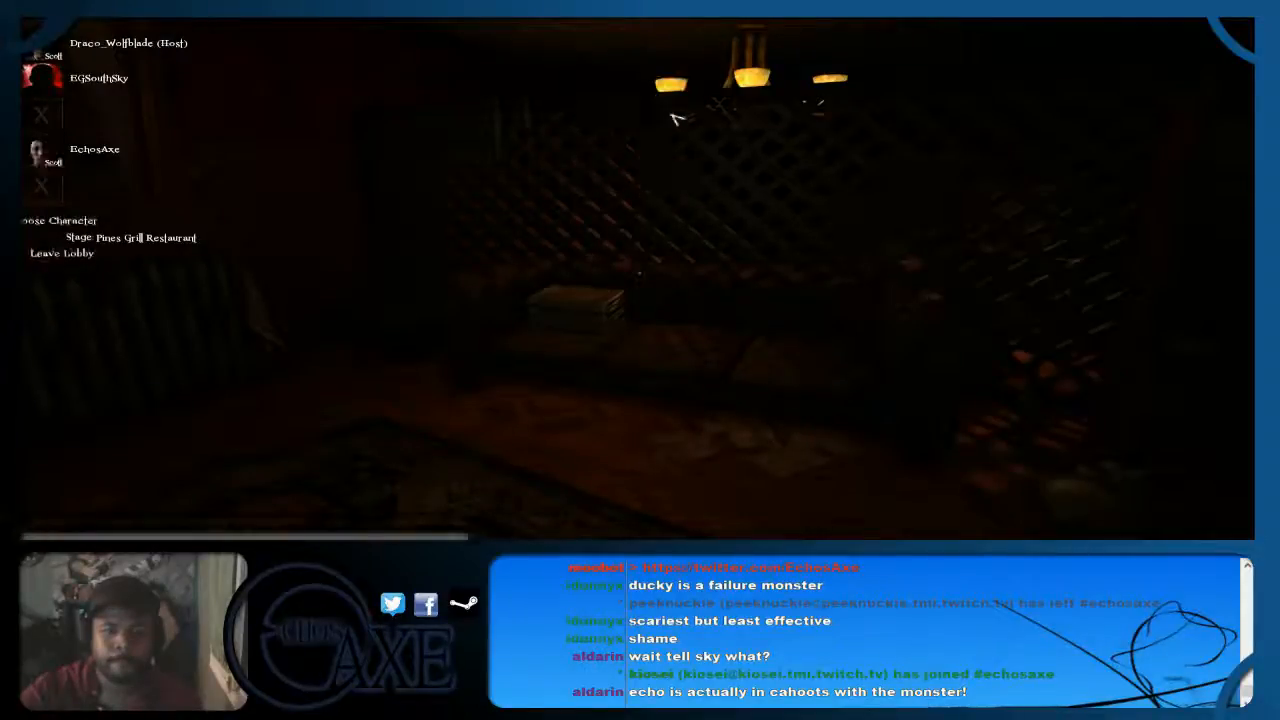
pyautogui.moveTo(604, 152)
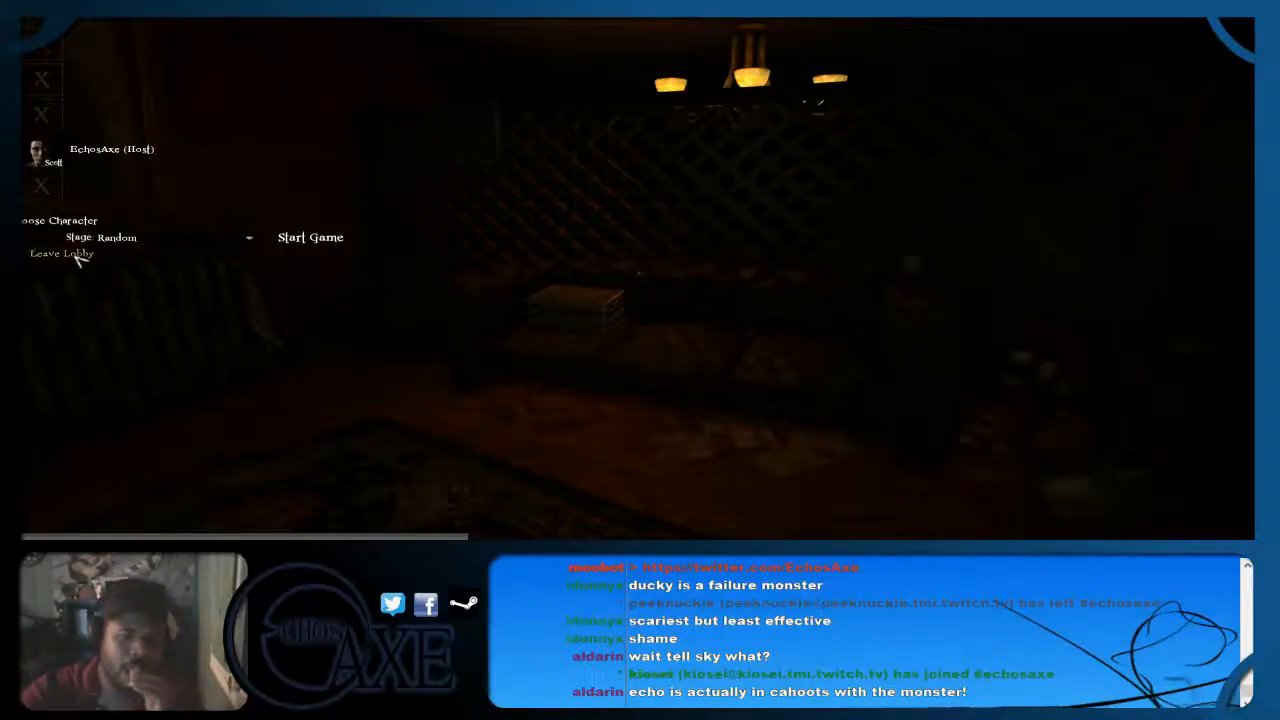
# Step: Leave the waiting room and return to the Join Game lobby browser
pyautogui.click(60, 252)
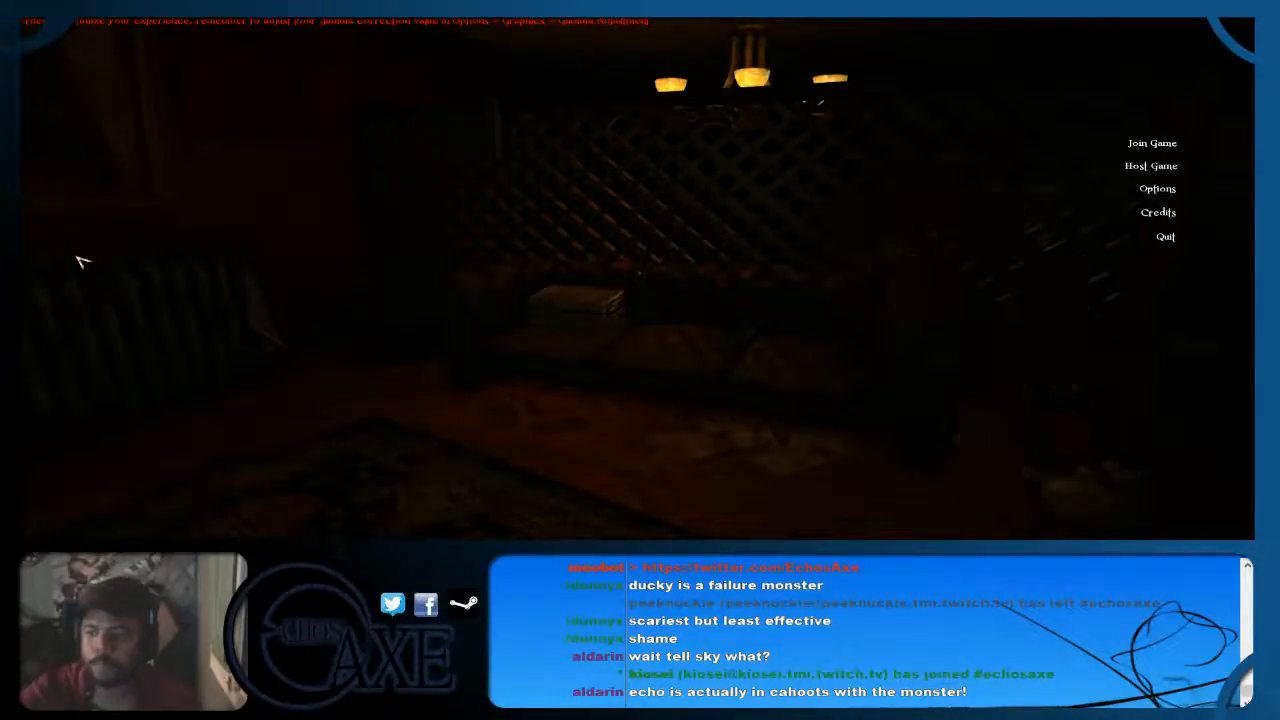
pyautogui.moveTo(544, 340)
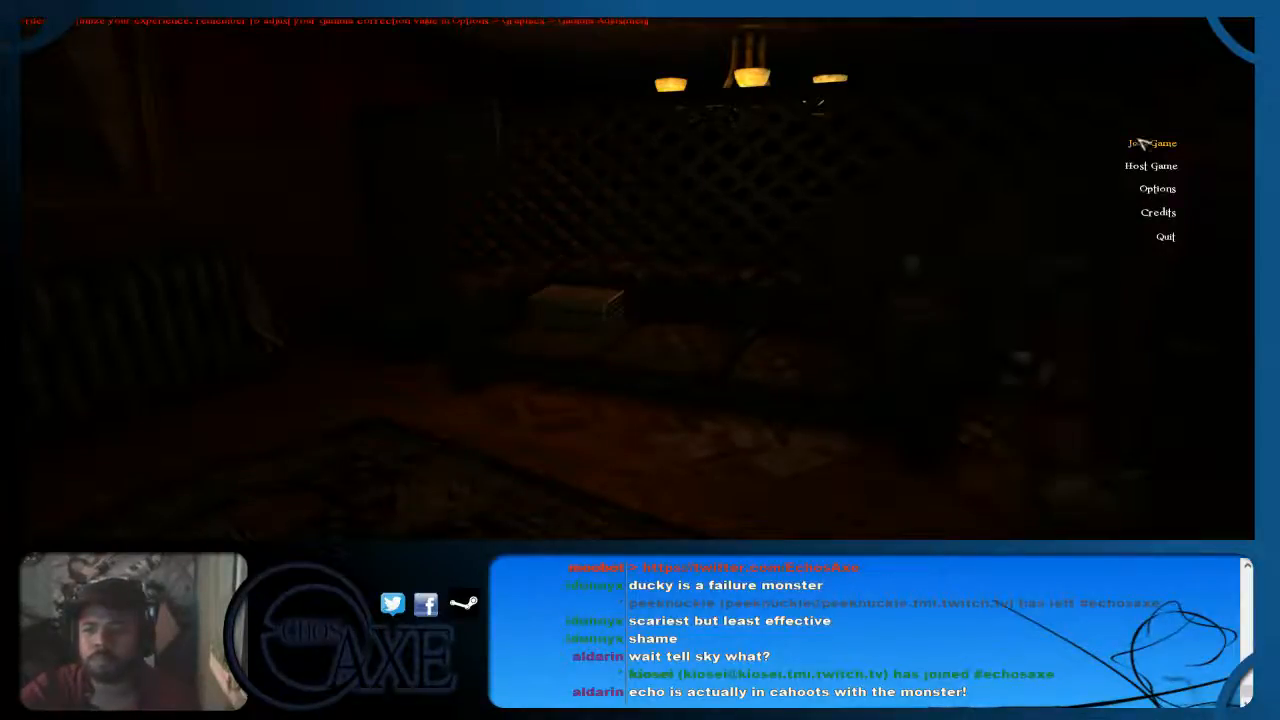
pyautogui.click(1152, 144)
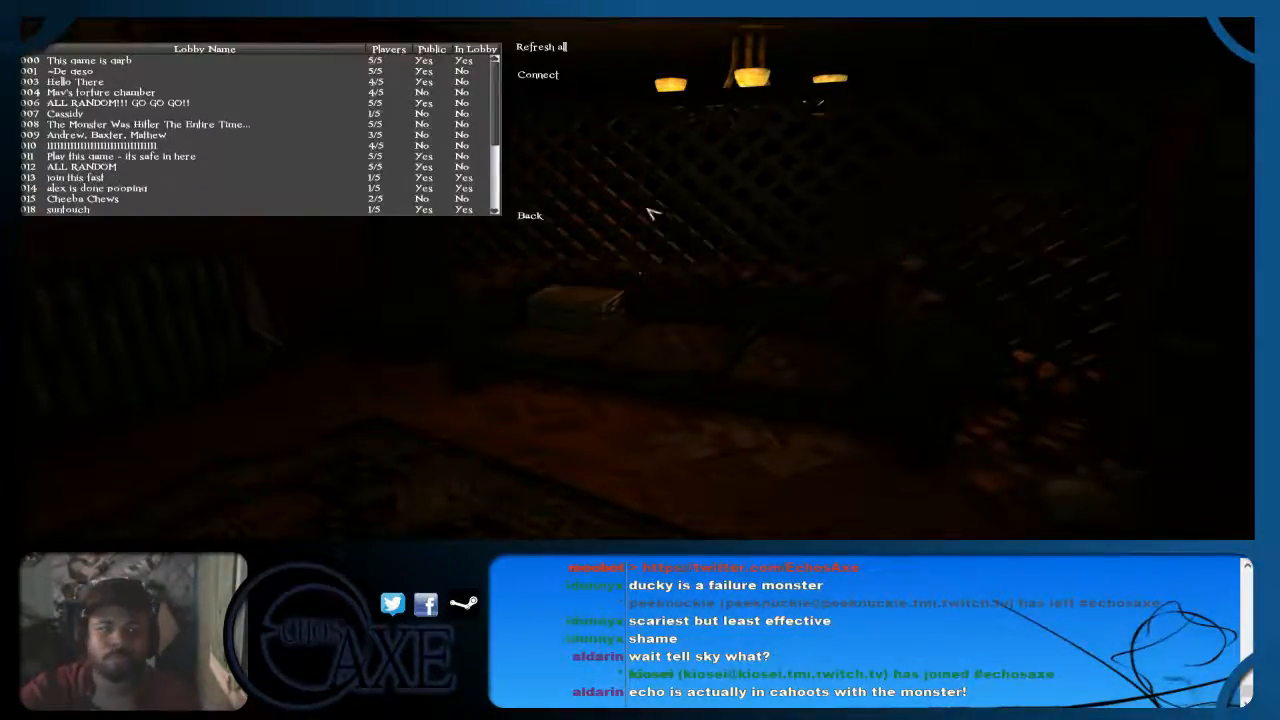
# Step: Select the friends' lobby row in the browser and connect to it
pyautogui.click(120, 134)
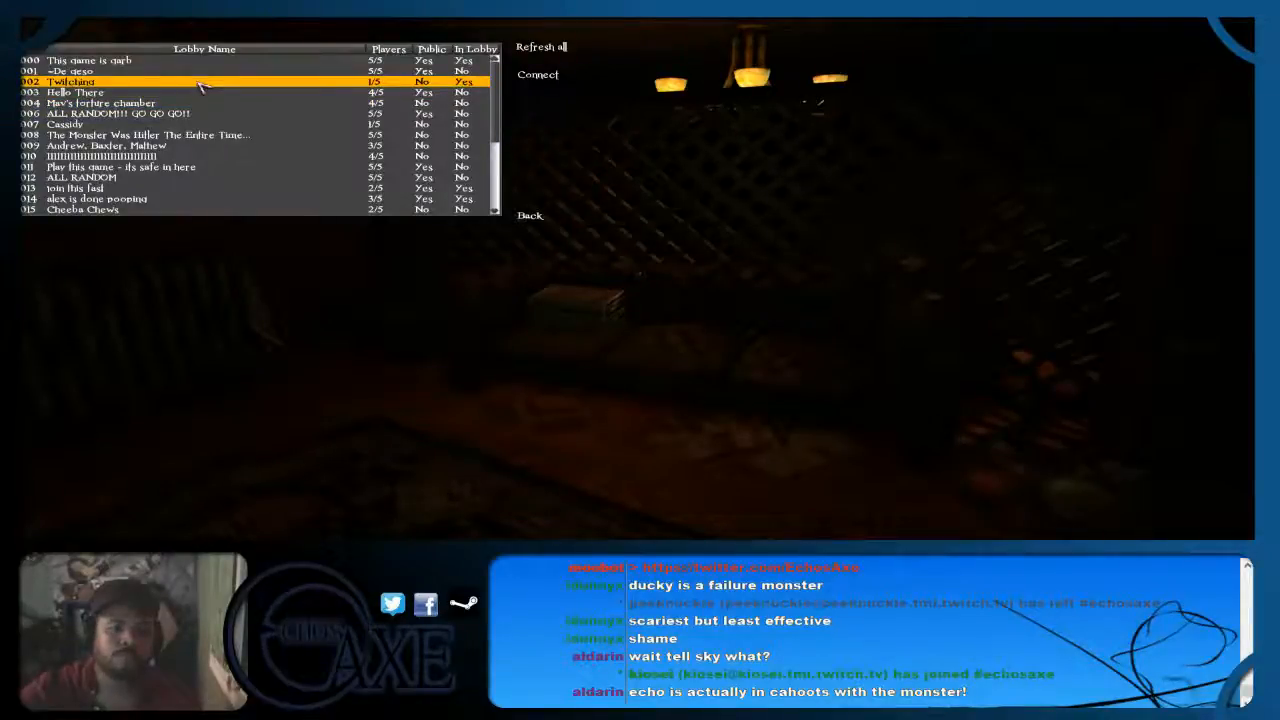
pyautogui.click(536, 74)
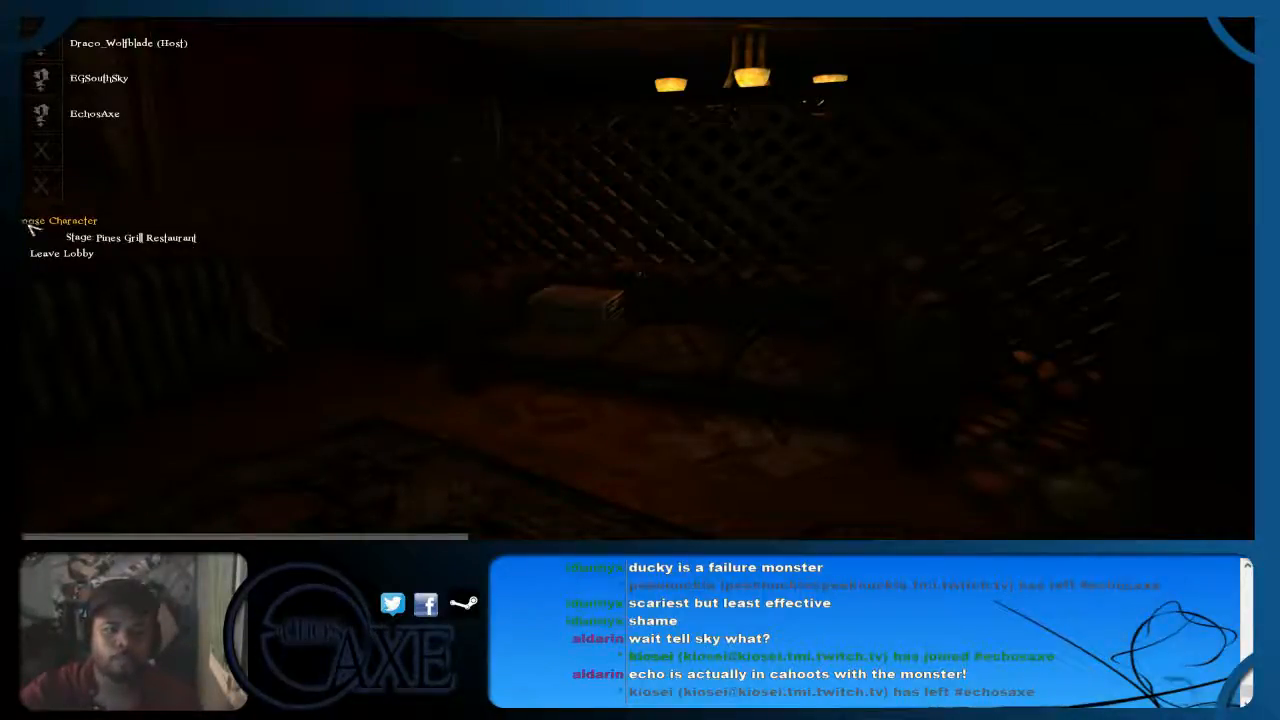
# Step: Pick a character from the Select a Character panel for this lobby
pyautogui.click(56, 220)
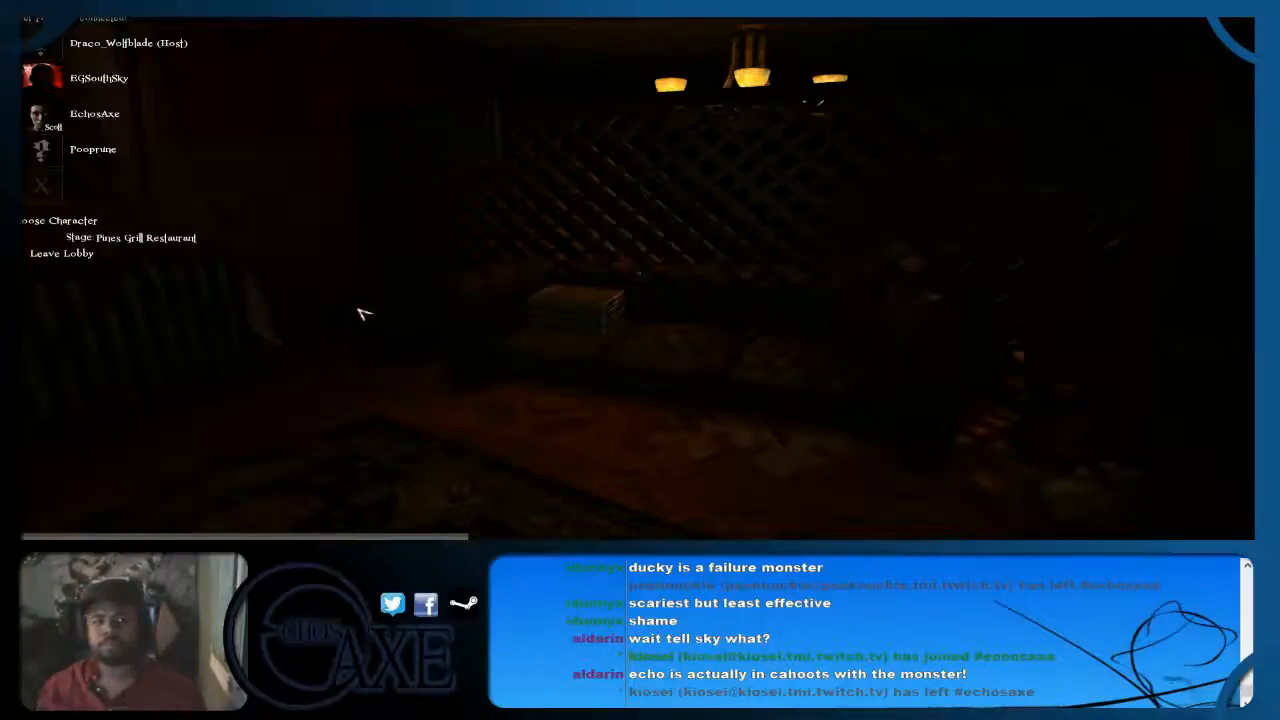
pyautogui.moveTo(290, 272)
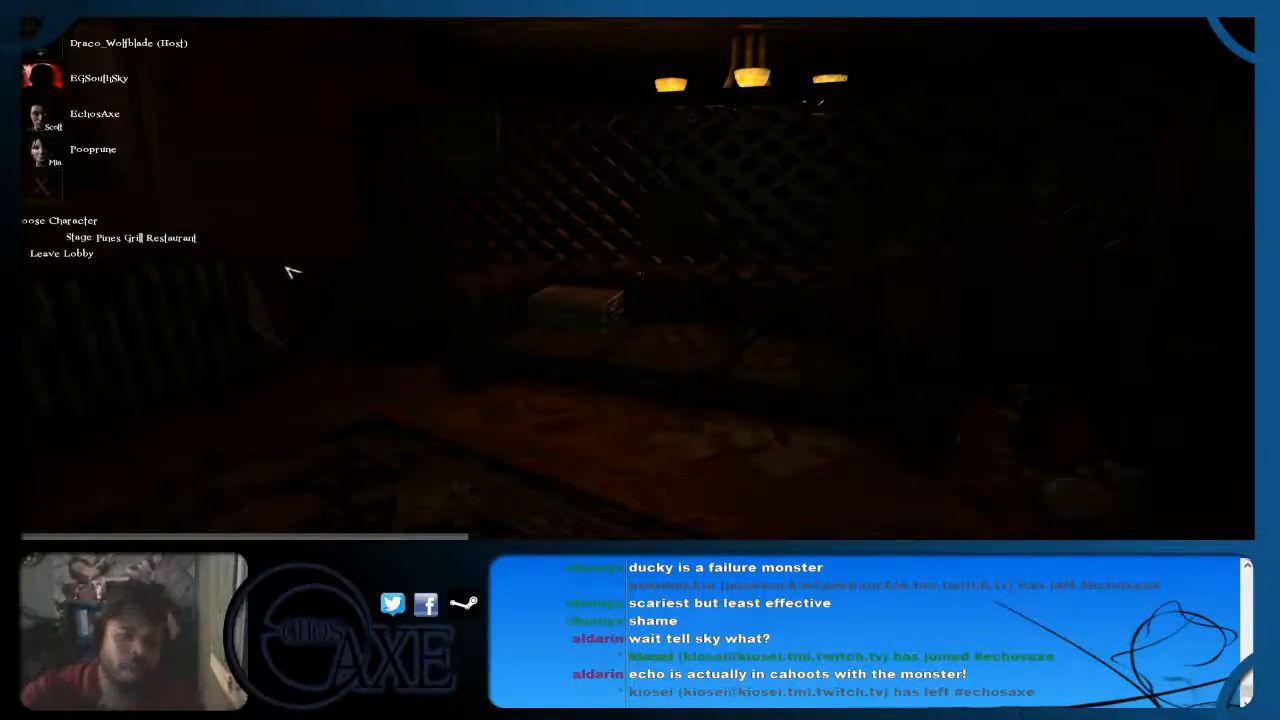
pyautogui.click(56, 220)
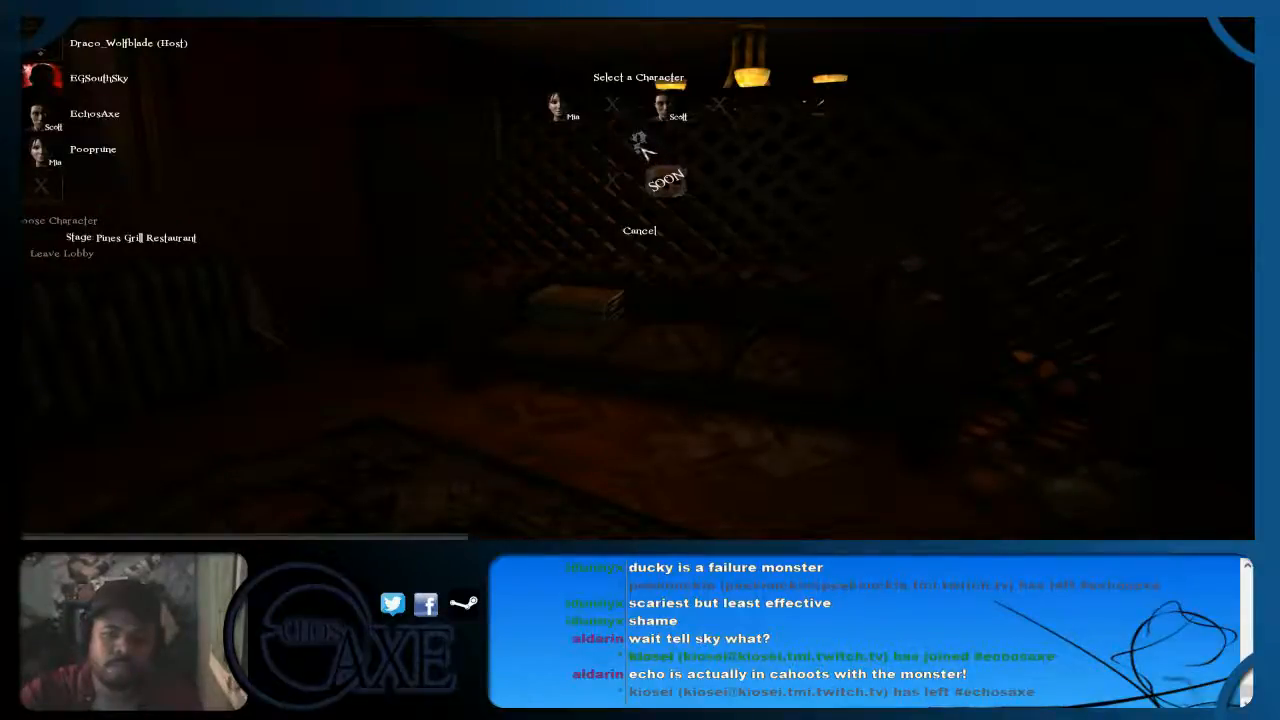
pyautogui.click(640, 230)
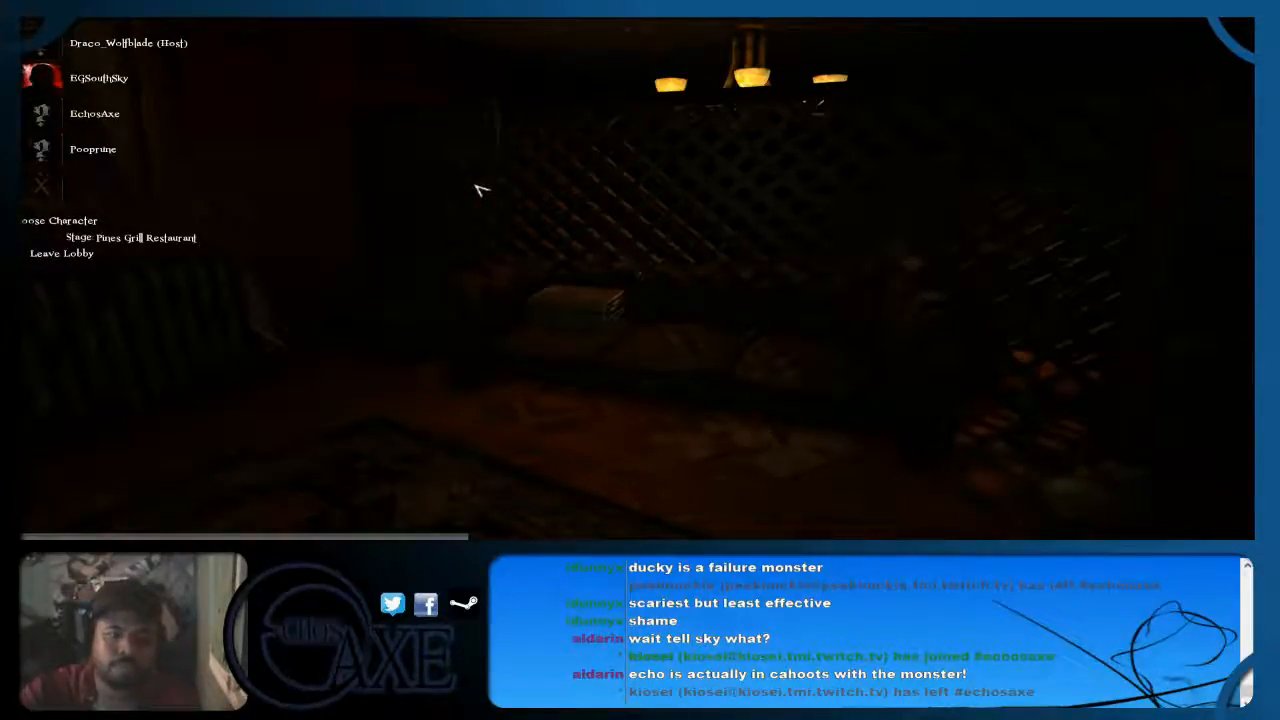